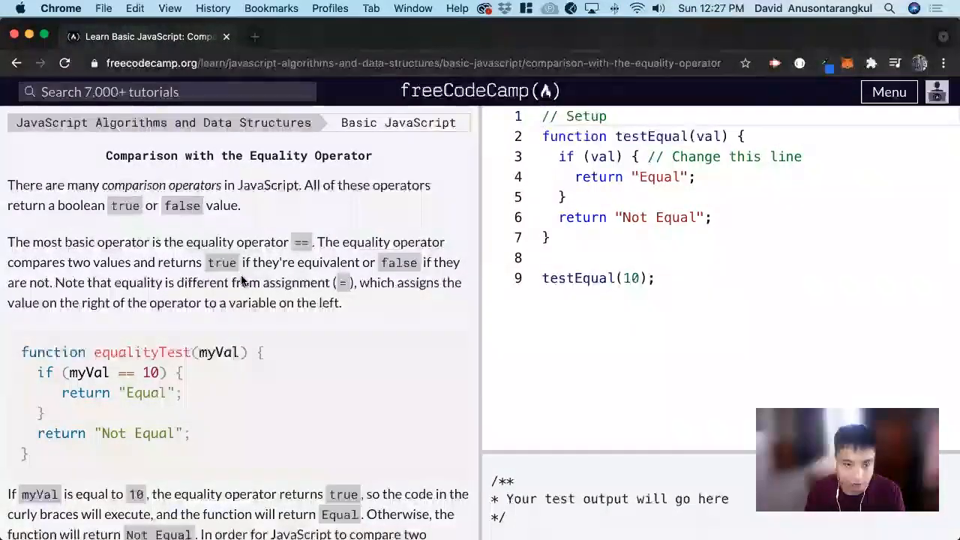
pyautogui.moveTo(232, 140)
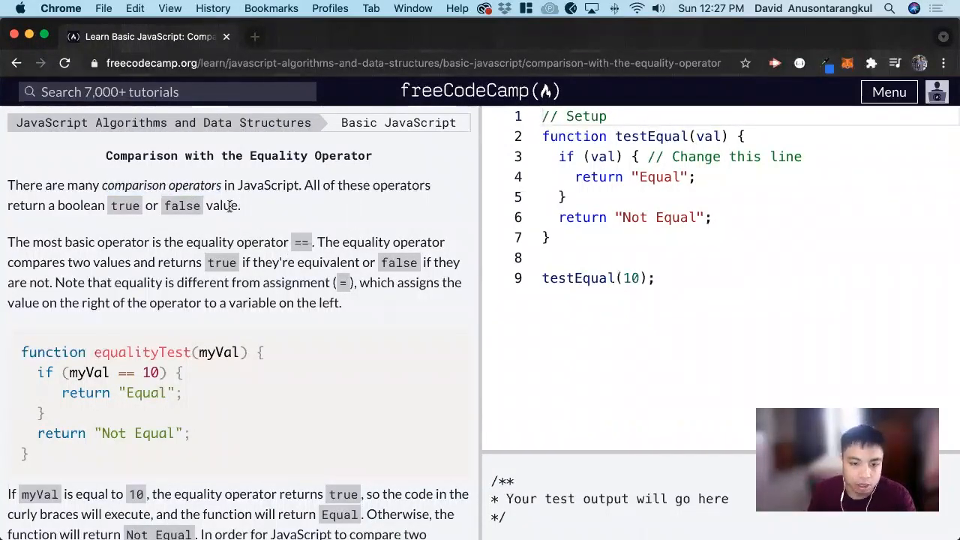
pyautogui.moveTo(201, 210)
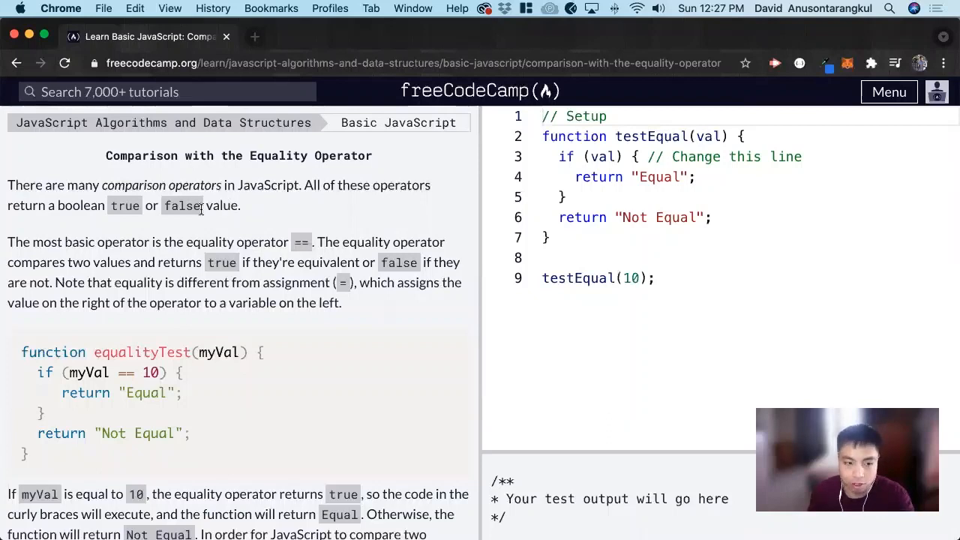
pyautogui.moveTo(309, 216)
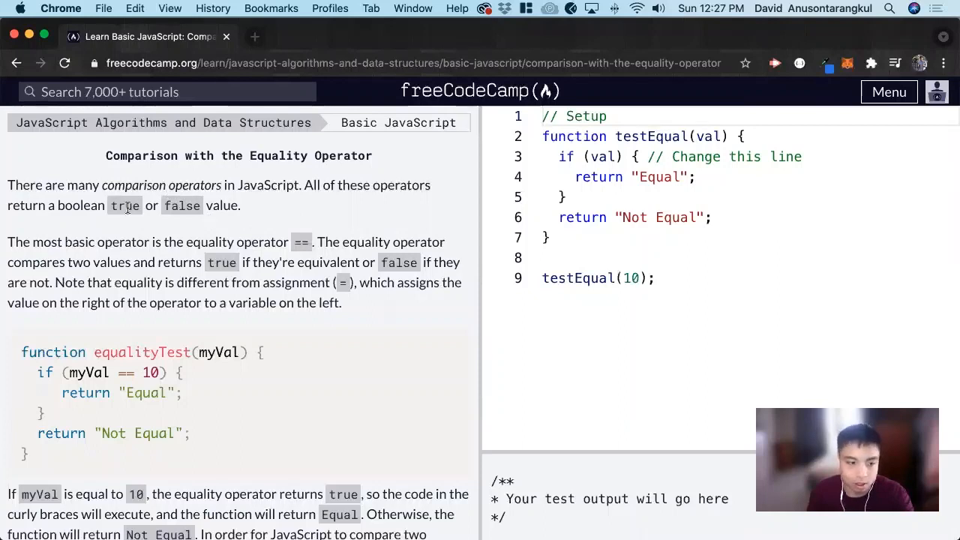
# Read the challenge instructions and highlight the example's return "Equal" line
pyautogui.scroll(-3)
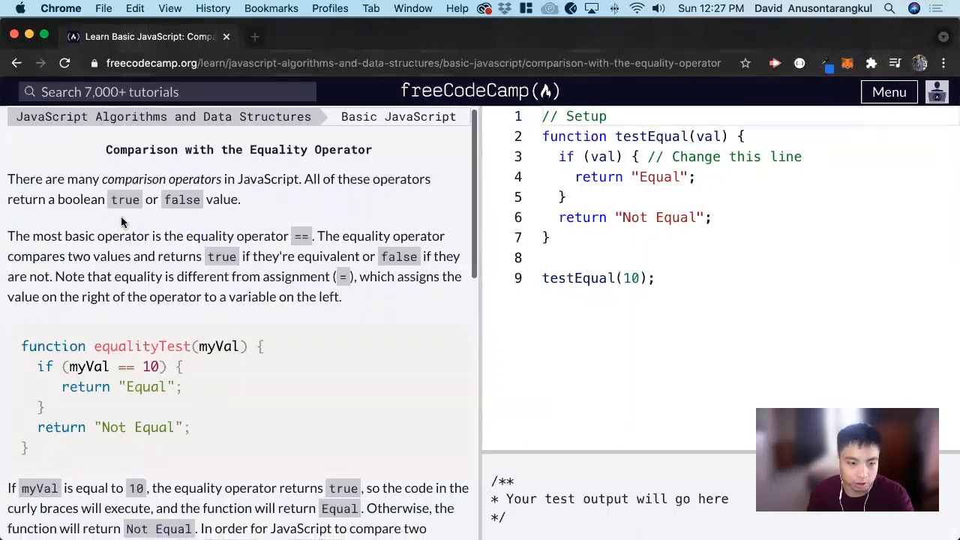
pyautogui.scroll(-3)
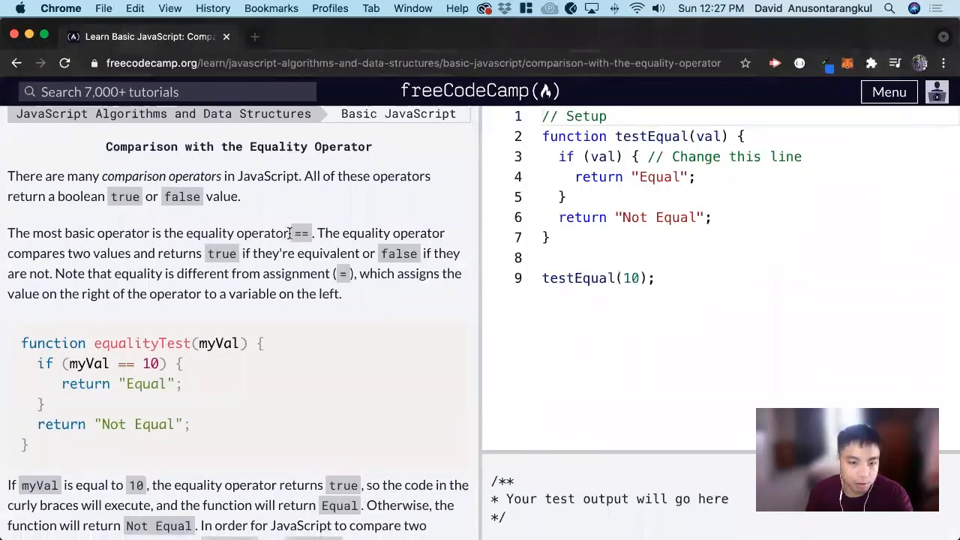
pyautogui.moveTo(218, 237)
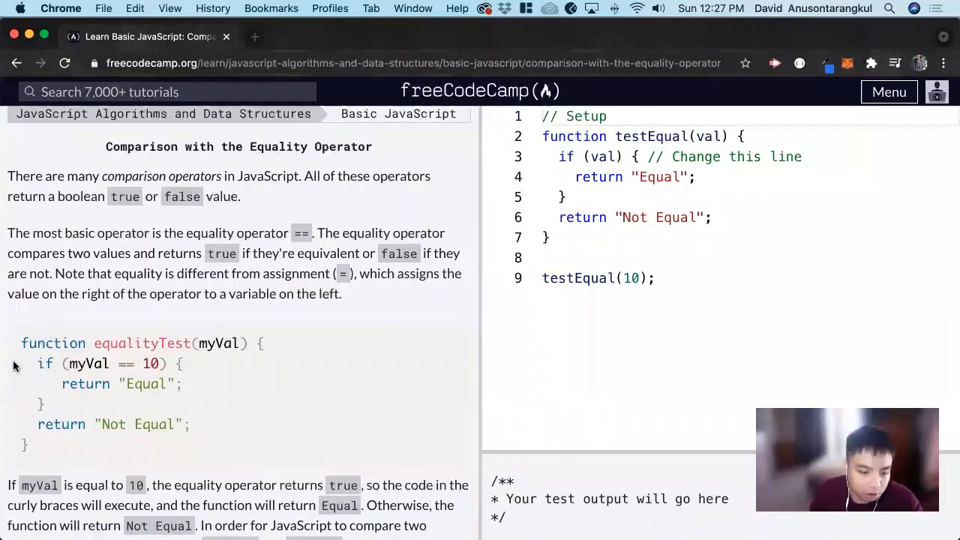
pyautogui.scroll(-3)
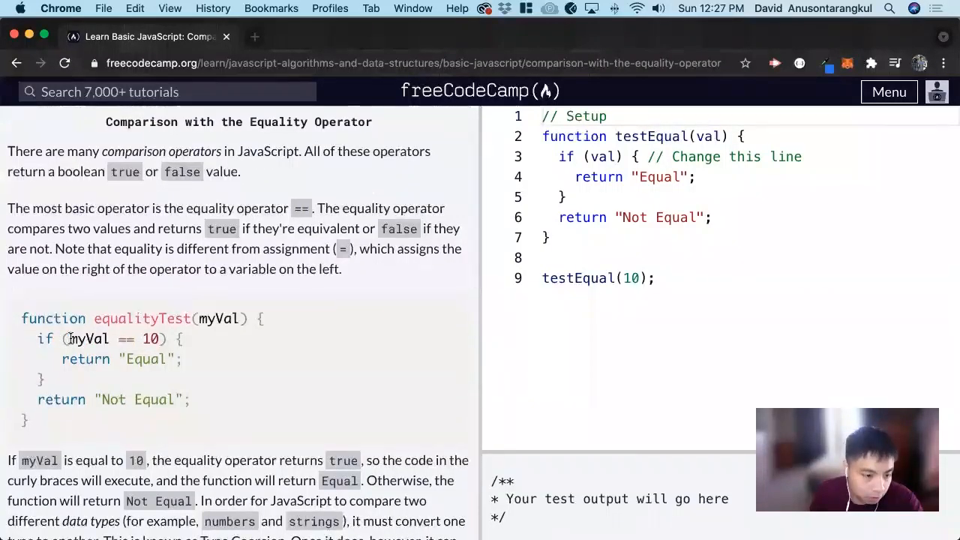
pyautogui.doubleClick(87, 339)
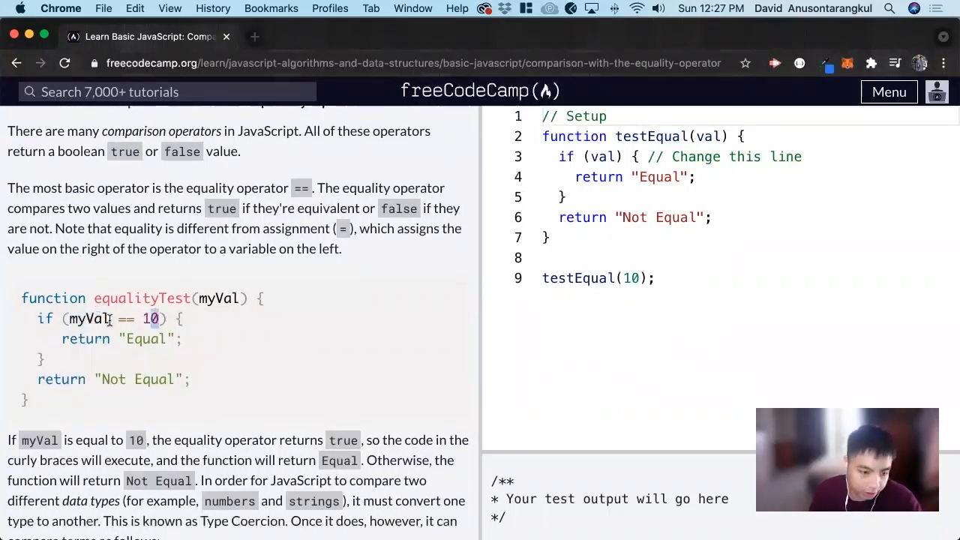
pyautogui.moveTo(61, 339); pyautogui.dragTo(186, 339)
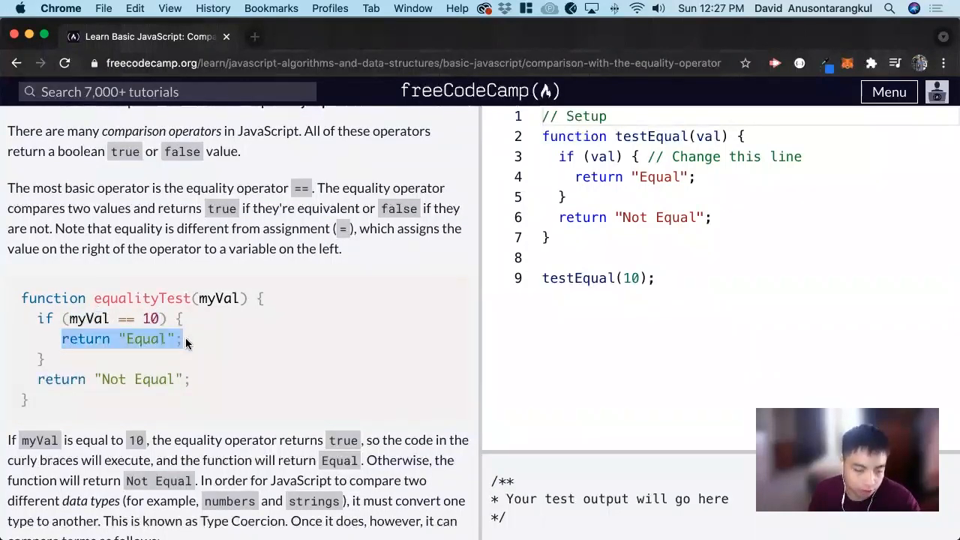
pyautogui.scroll(-3)
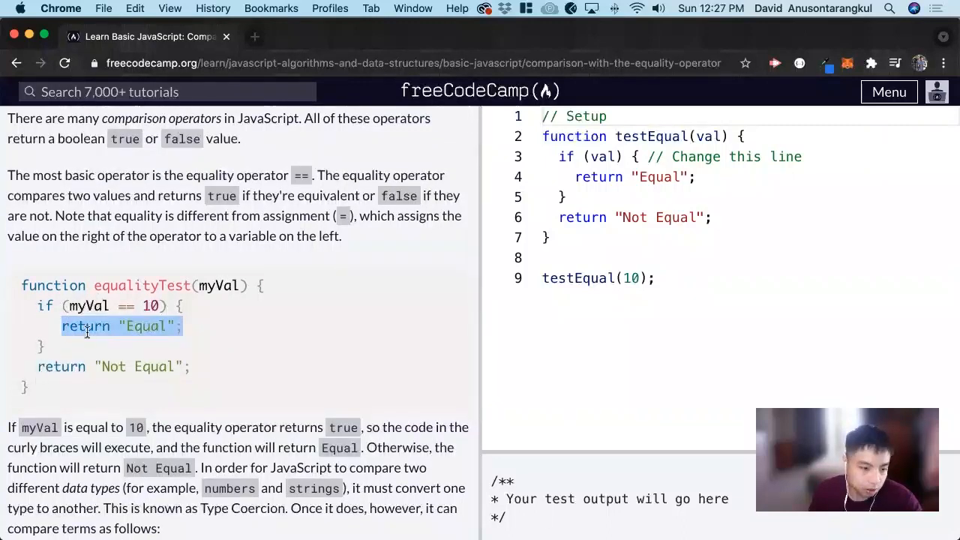
pyautogui.click(172, 320)
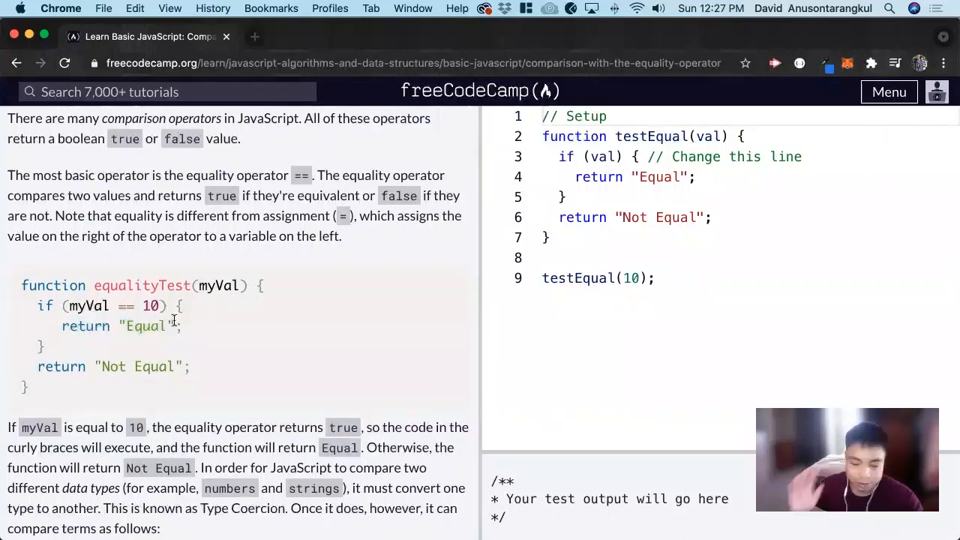
pyautogui.moveTo(101, 342)
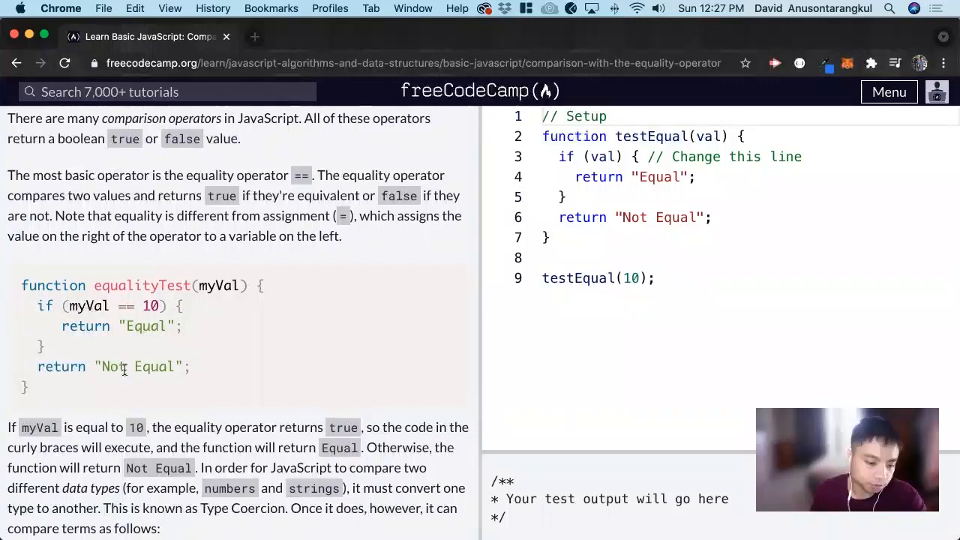
# Highlight the term Type Coercion and scroll down to the task description
pyautogui.scroll(-3)
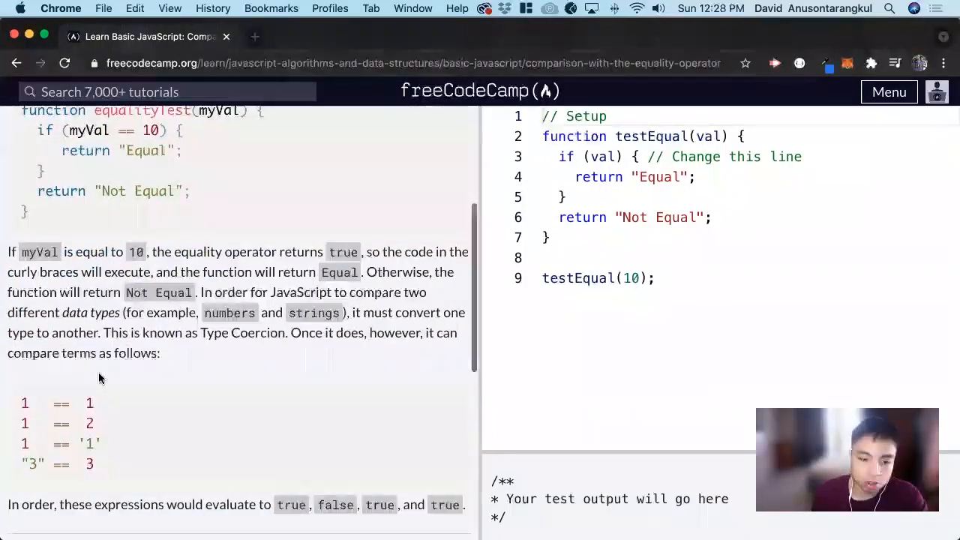
pyautogui.moveTo(87, 423)
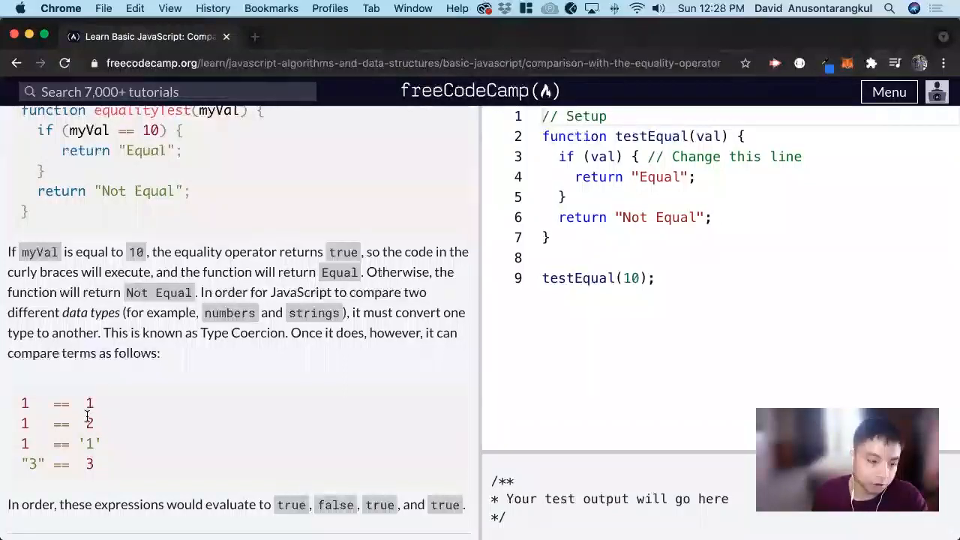
pyautogui.moveTo(96, 417)
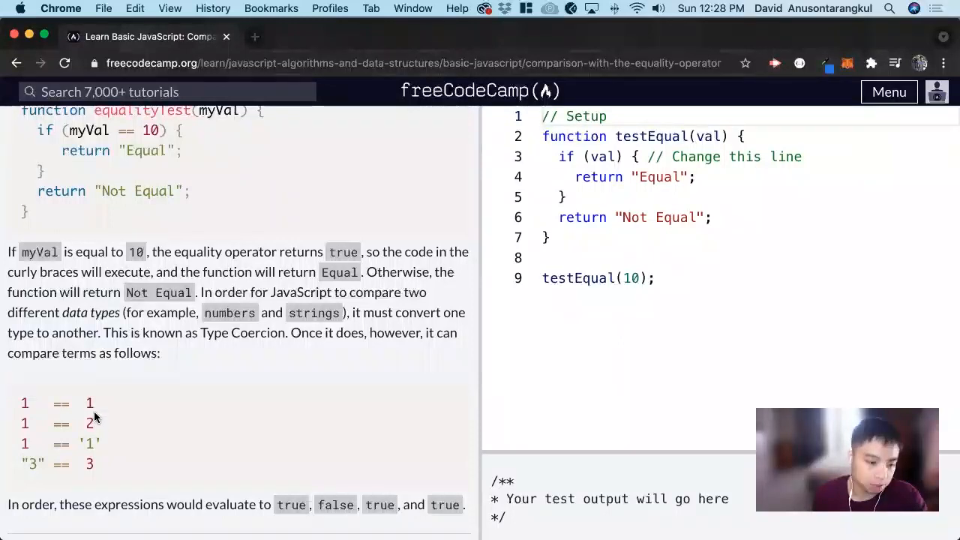
pyautogui.doubleClick(90, 402)
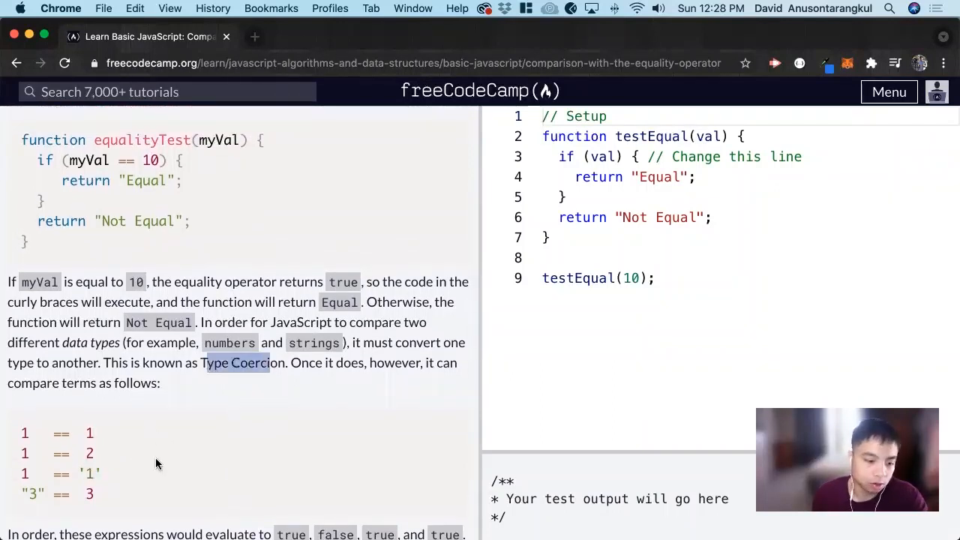
pyautogui.scroll(-3)
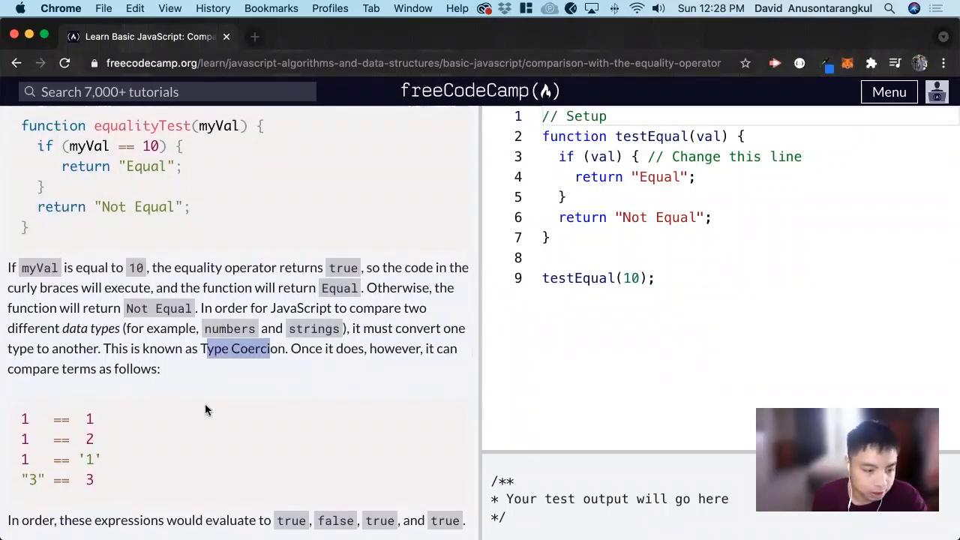
pyautogui.scroll(-3)
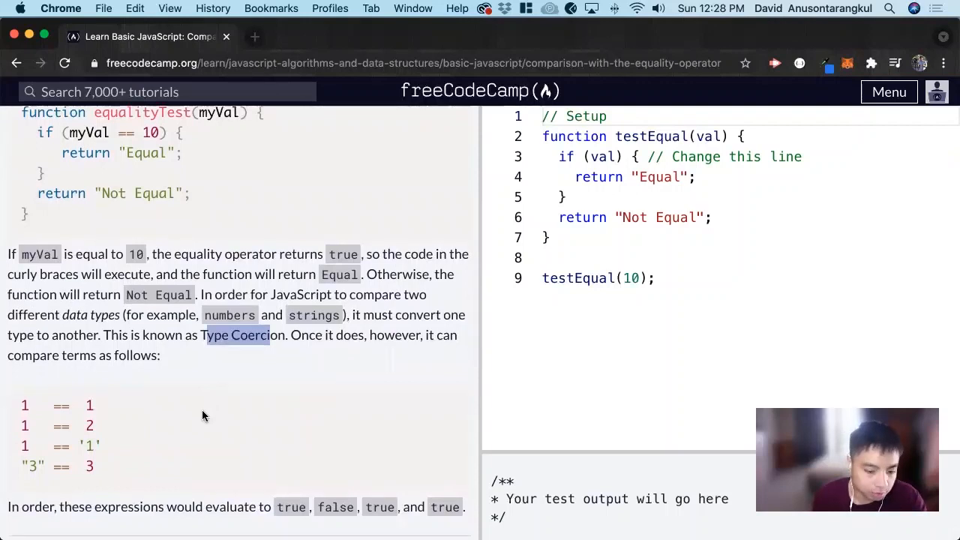
pyautogui.scroll(-3)
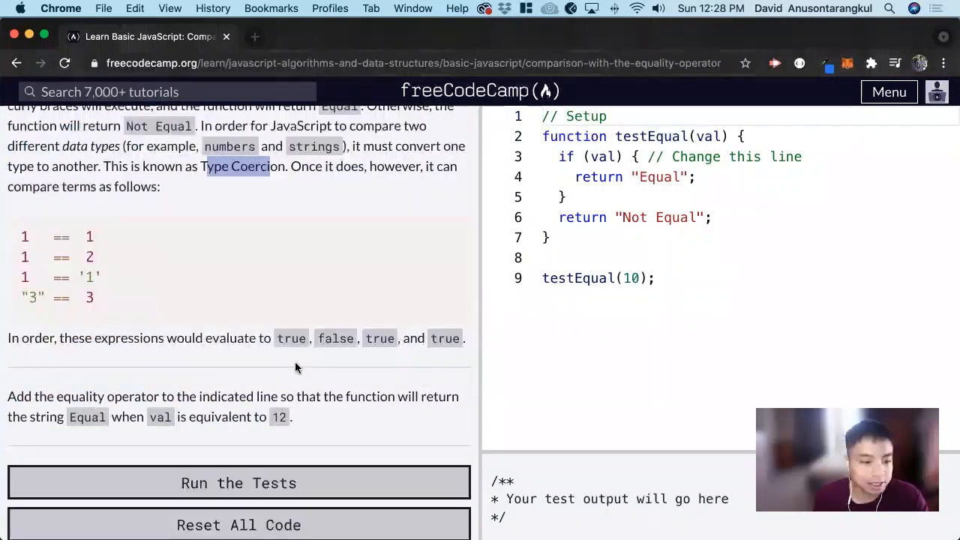
pyautogui.moveTo(138, 402)
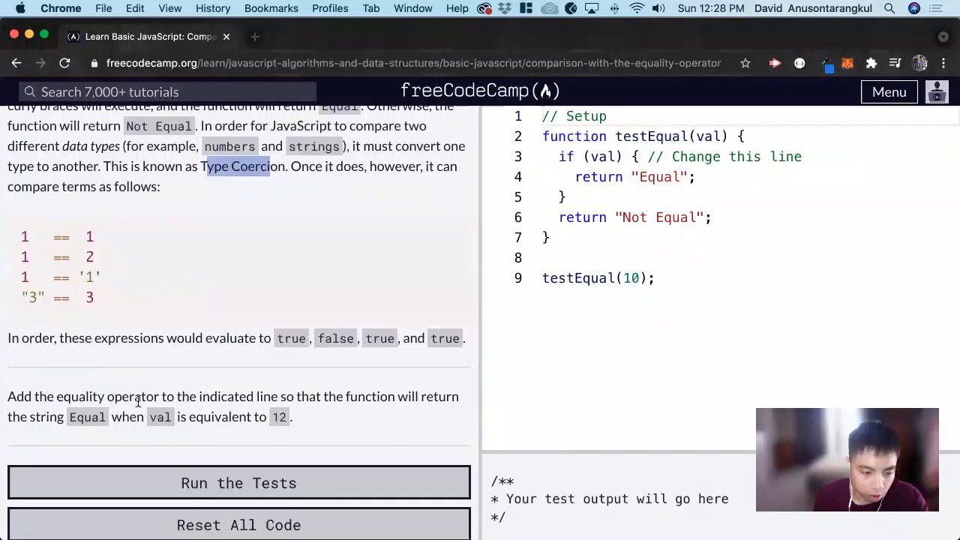
pyautogui.moveTo(213, 396)
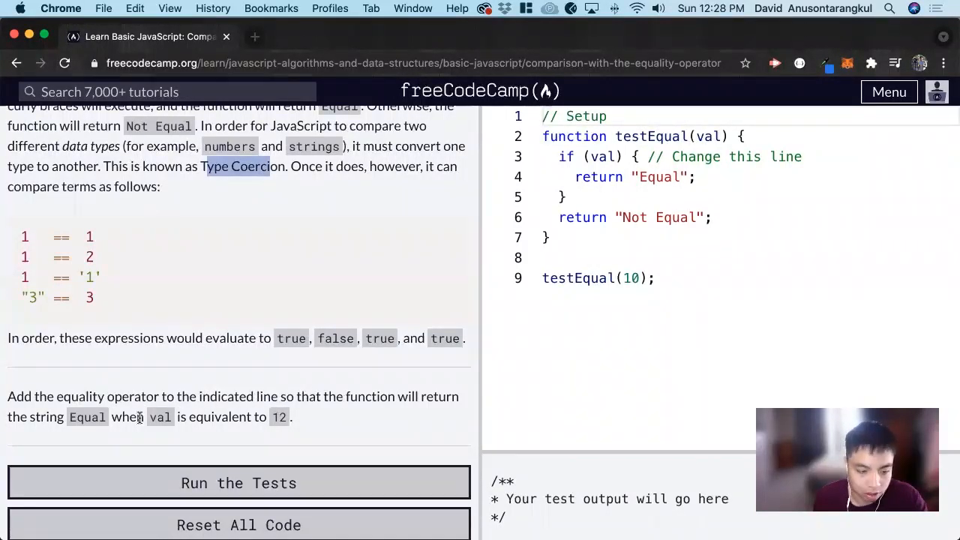
pyautogui.moveTo(802, 285)
pyautogui.write(' == ')
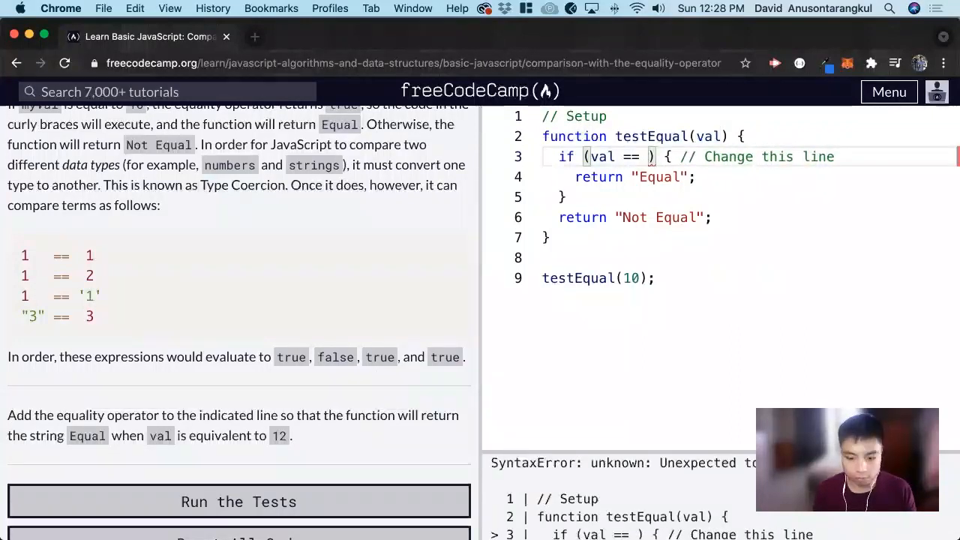
# Complete the condition as val == 12, add console.log("Not Equal"), and begin a console.log inside the if block
pyautogui.write('12')
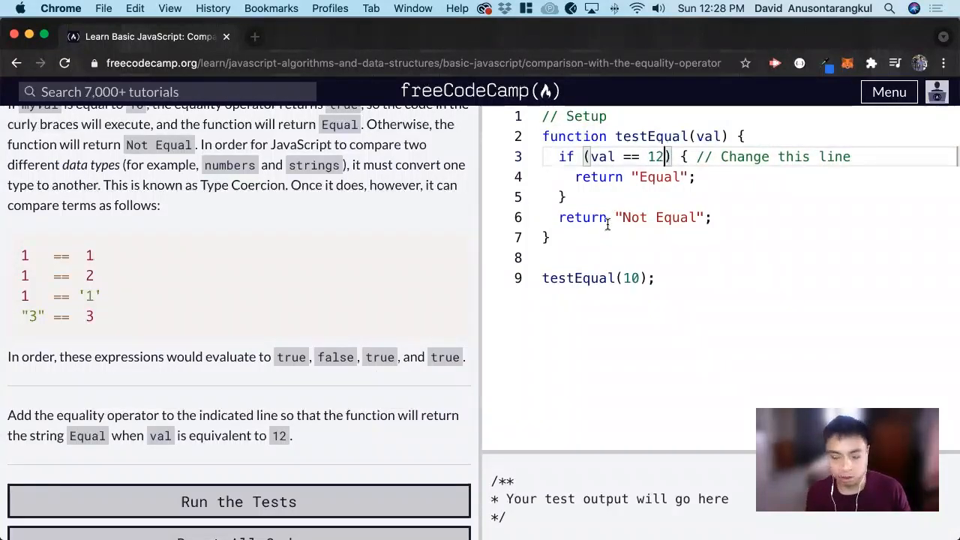
pyautogui.moveTo(612, 277)
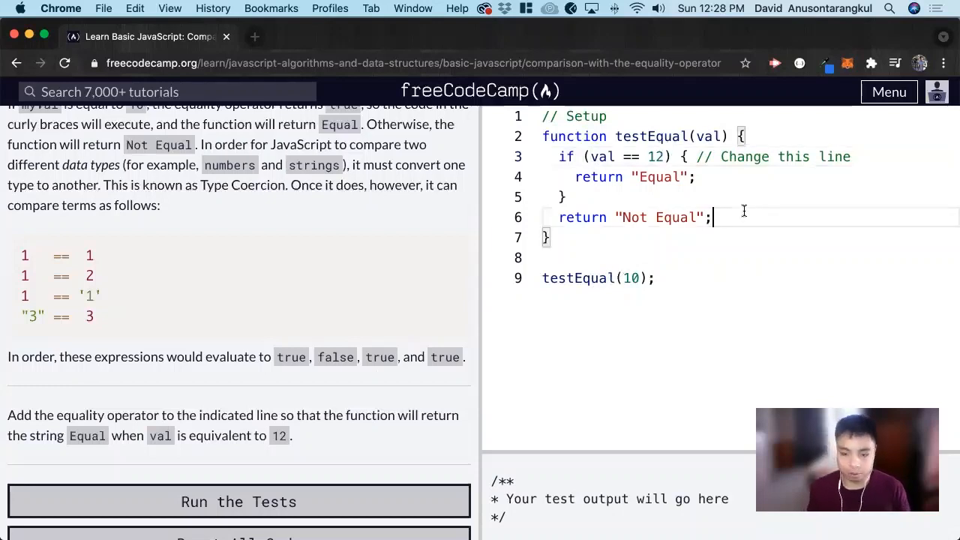
pyautogui.write('console')
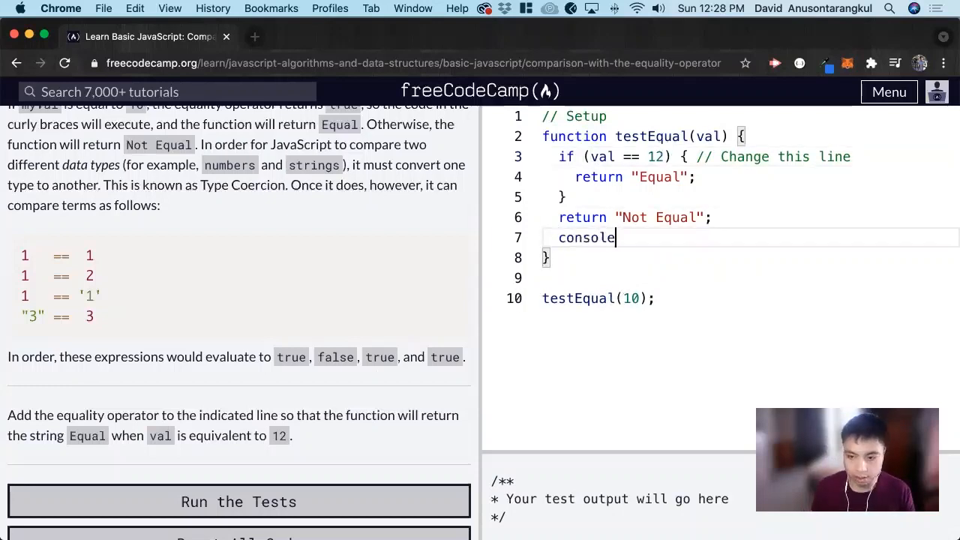
pyautogui.write('.log(')
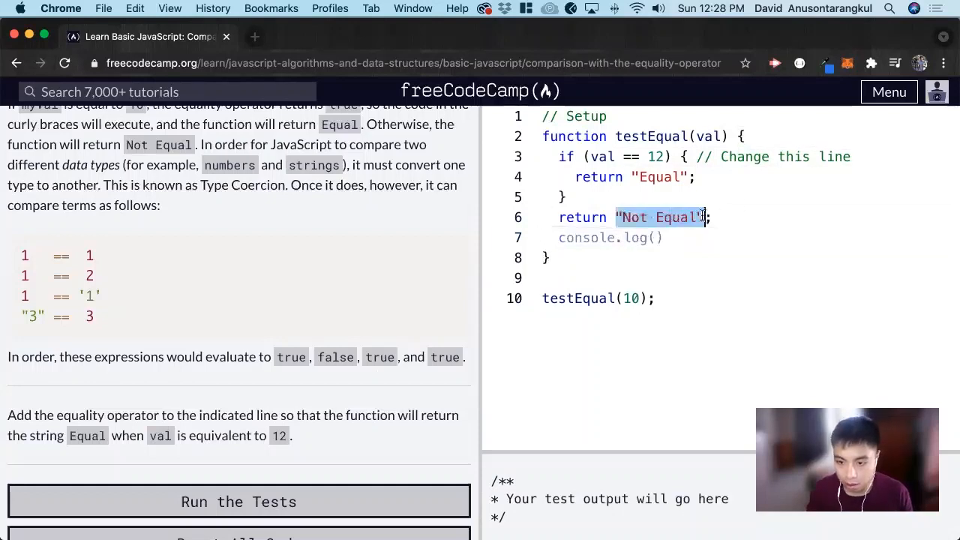
pyautogui.write('"Not Equal"')
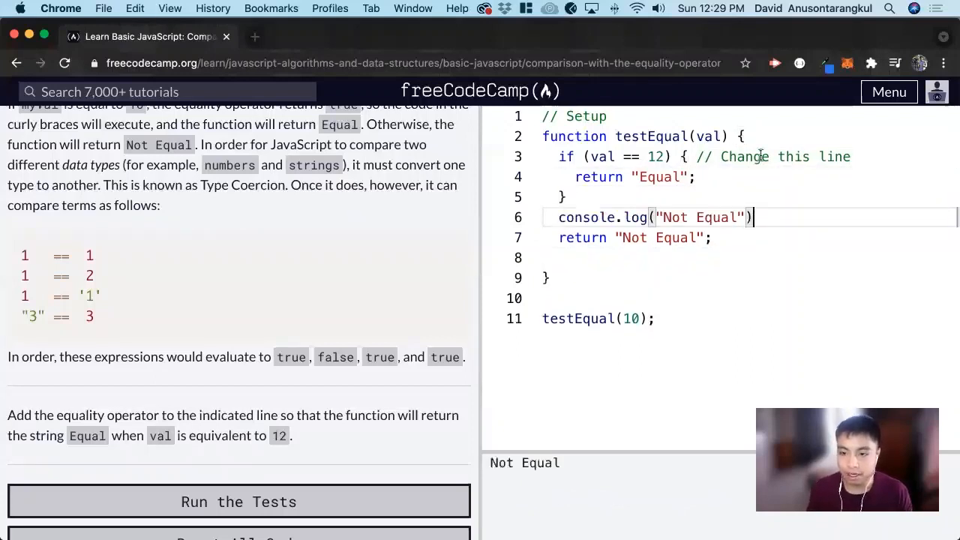
pyautogui.press('Enter')
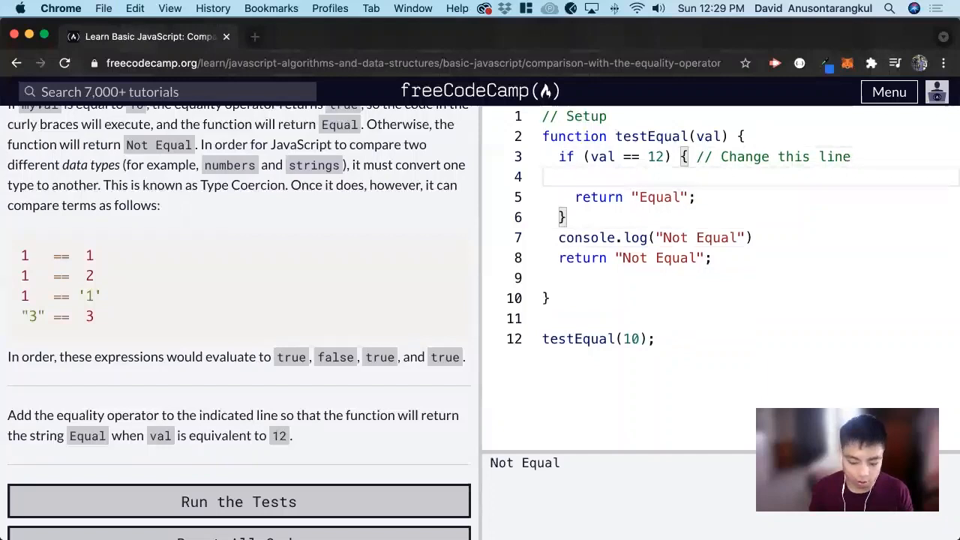
pyautogui.write('console.log("equal')
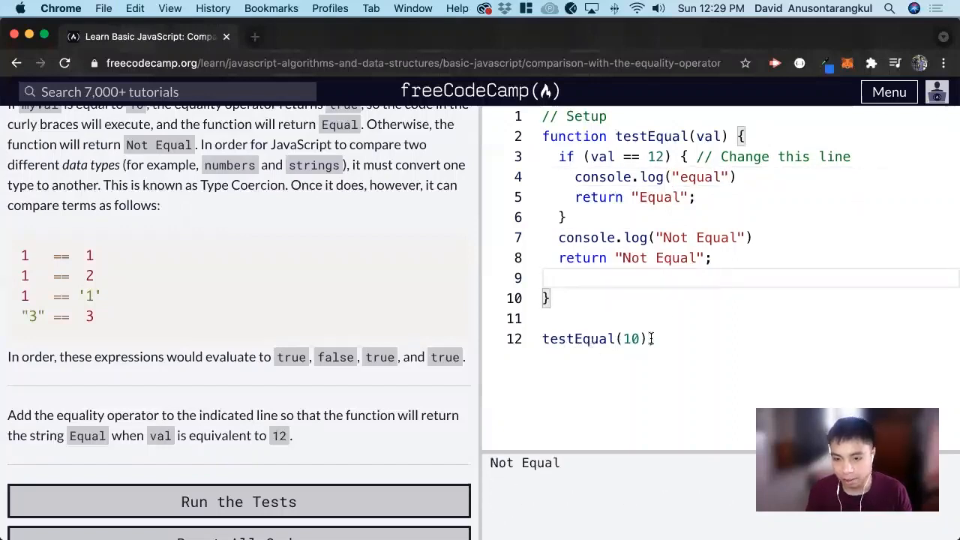
# Add a second call testEqual(12) that logs equal, then run the tests to pass the challenge
pyautogui.click(558, 277)
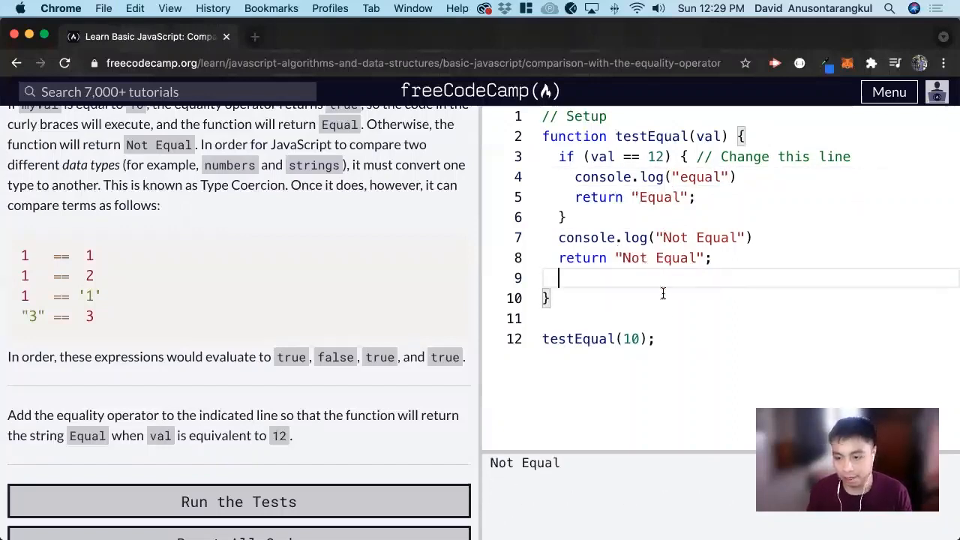
pyautogui.click(636, 339)
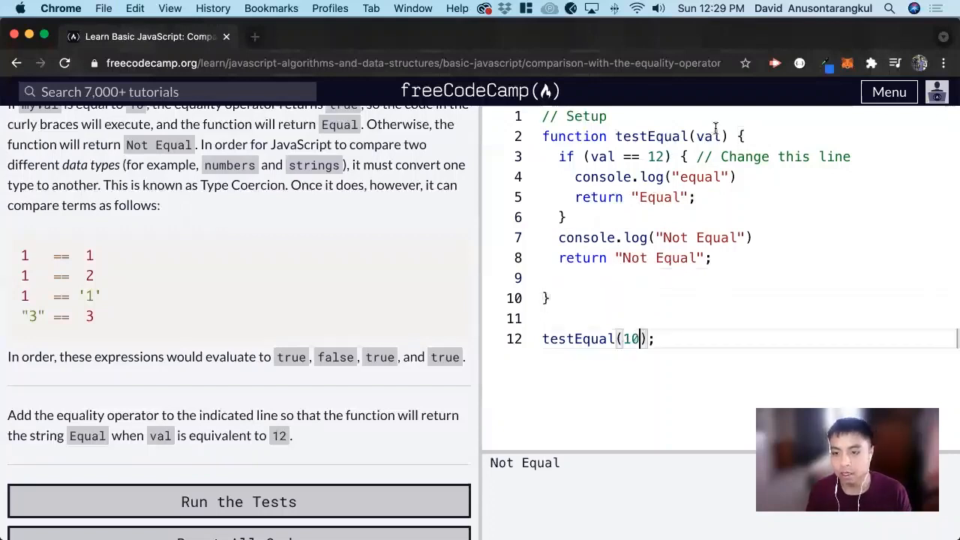
pyautogui.doubleClick(708, 135)
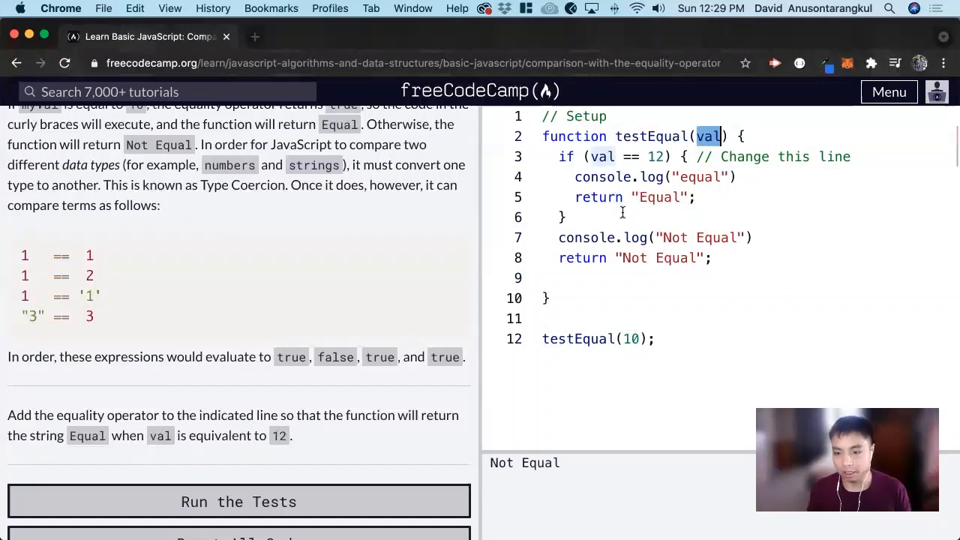
pyautogui.moveTo(697, 243)
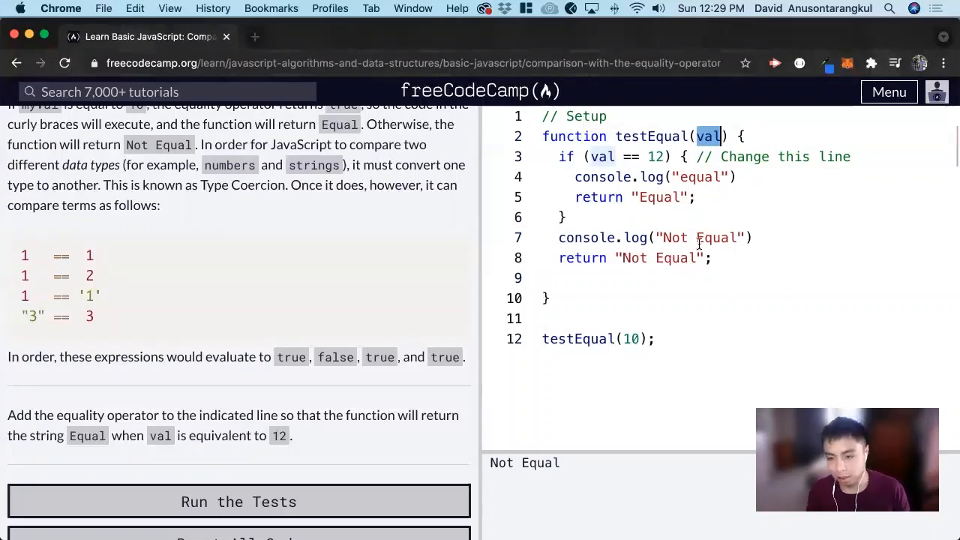
pyautogui.click(658, 339)
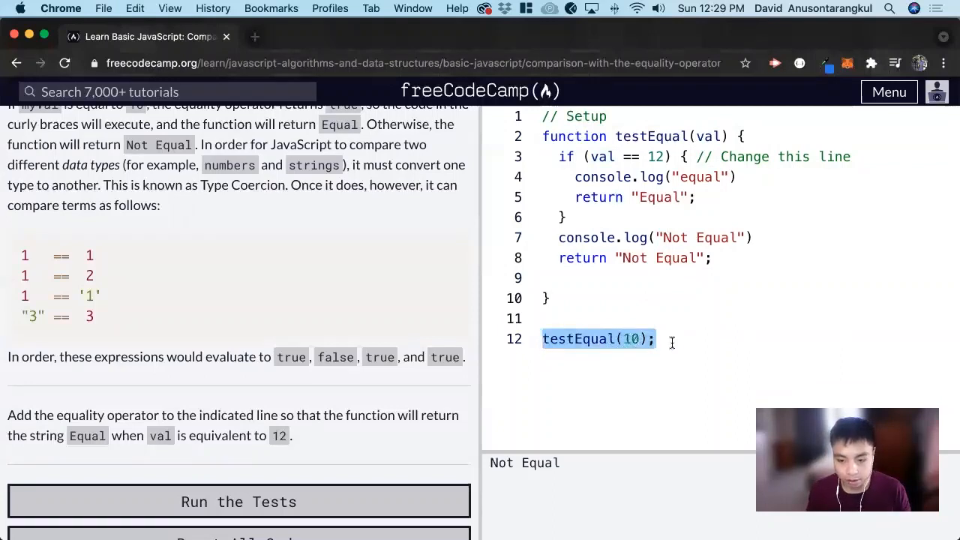
pyautogui.write('testEqual(10);')
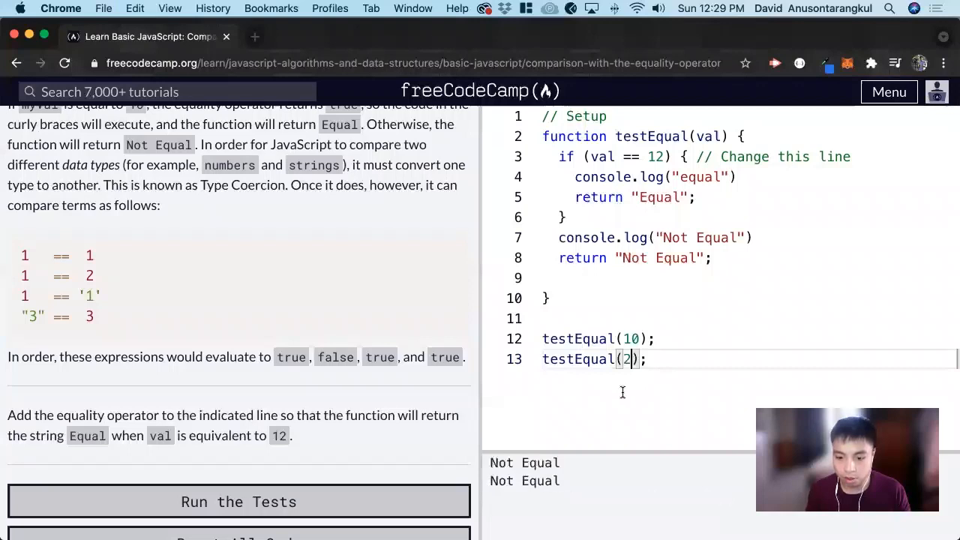
pyautogui.write('1')
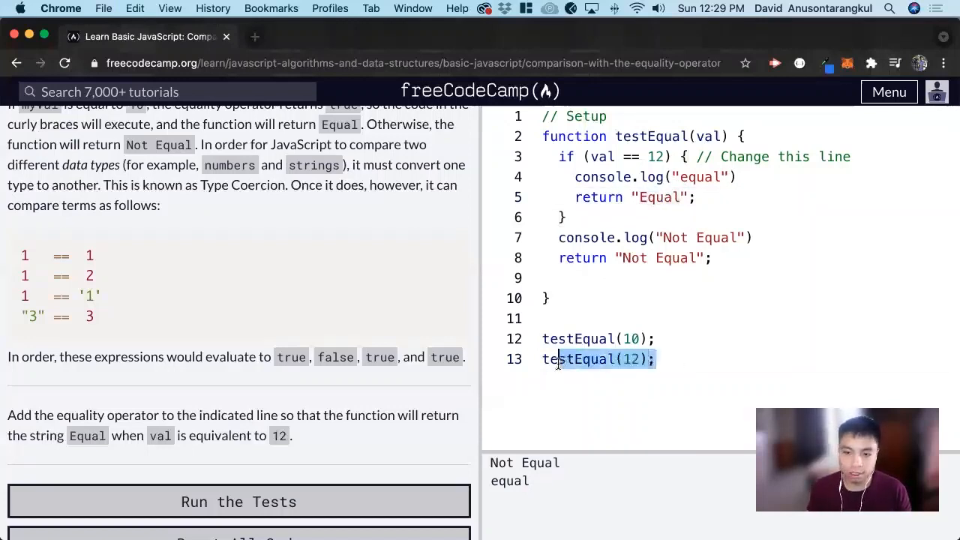
pyautogui.click(238, 501)
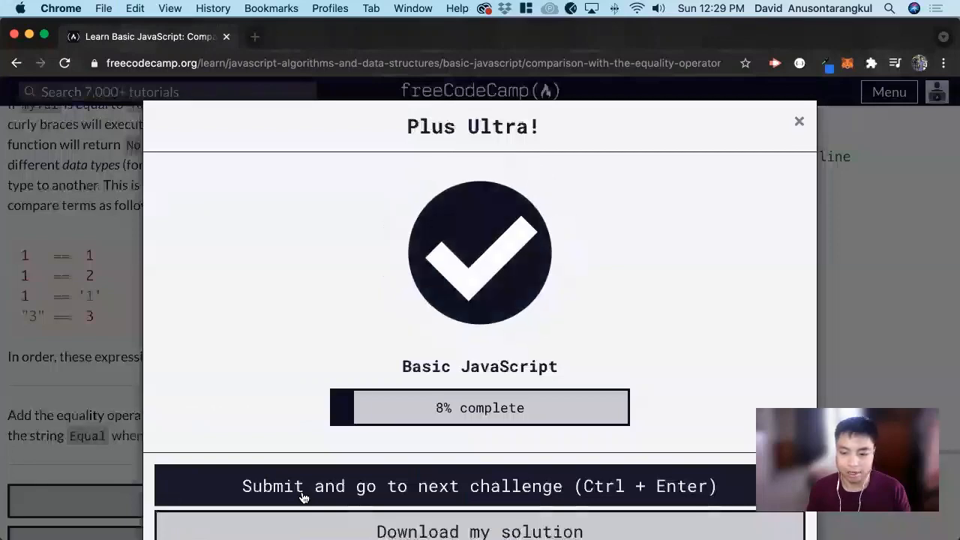